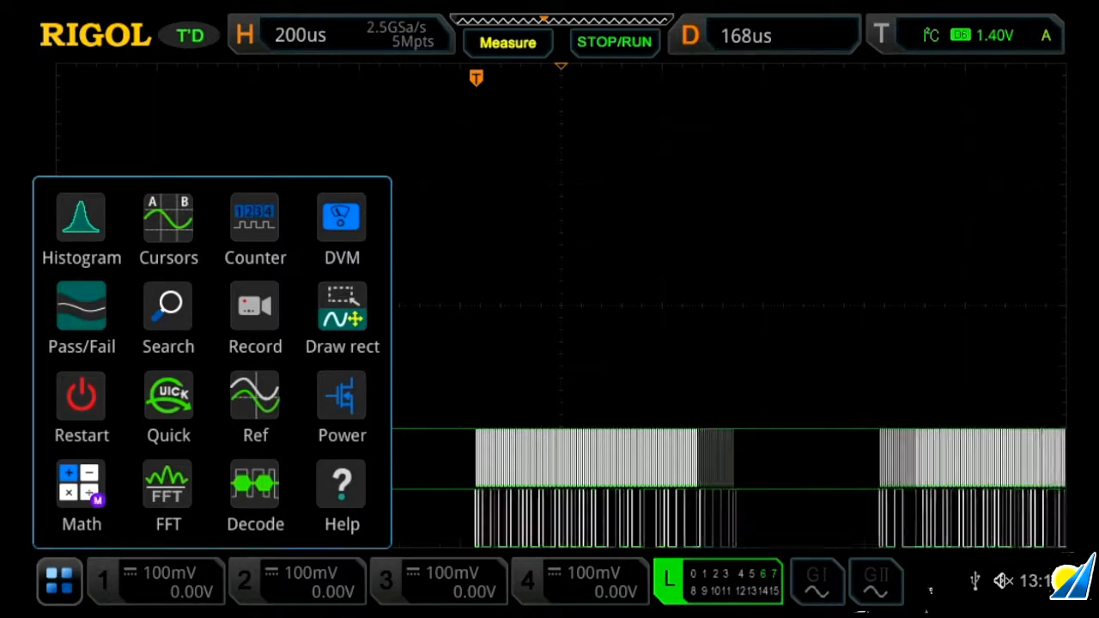
Step: Open the Decode panel listing Decode1–Decode4
left_click(255, 489)
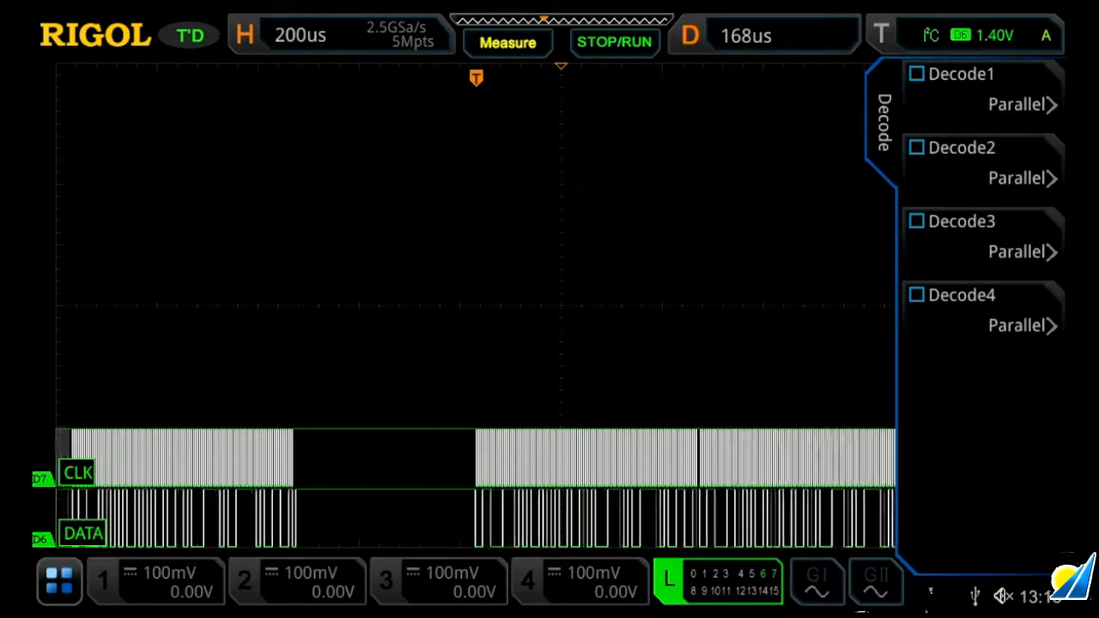
Step: Set Decode1's bus type to I2C
left_click(959, 74)
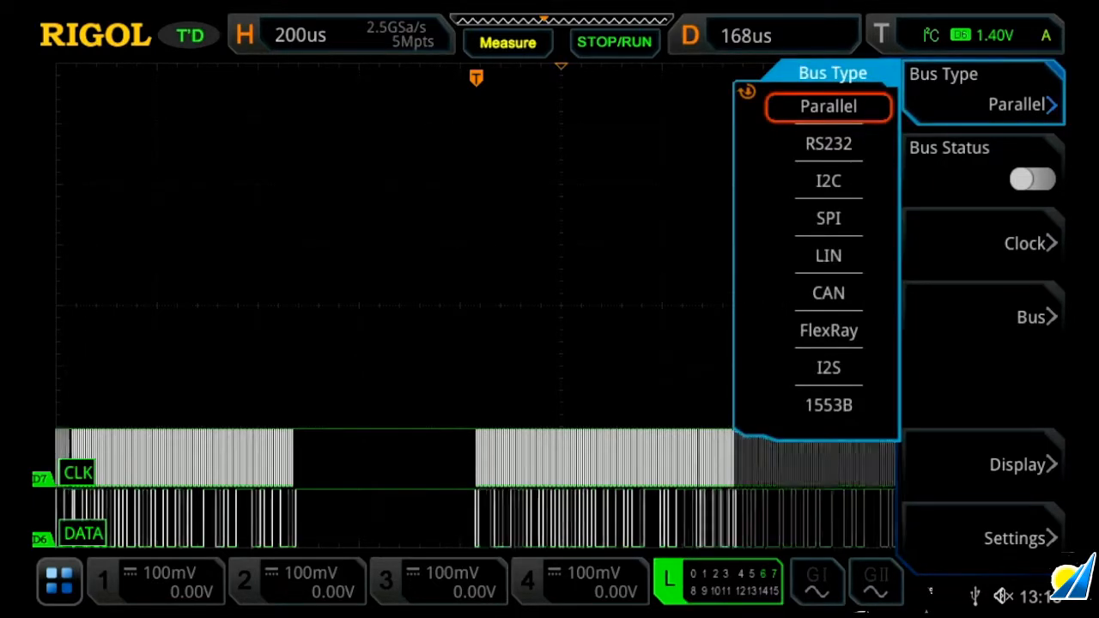
left_click(827, 143)
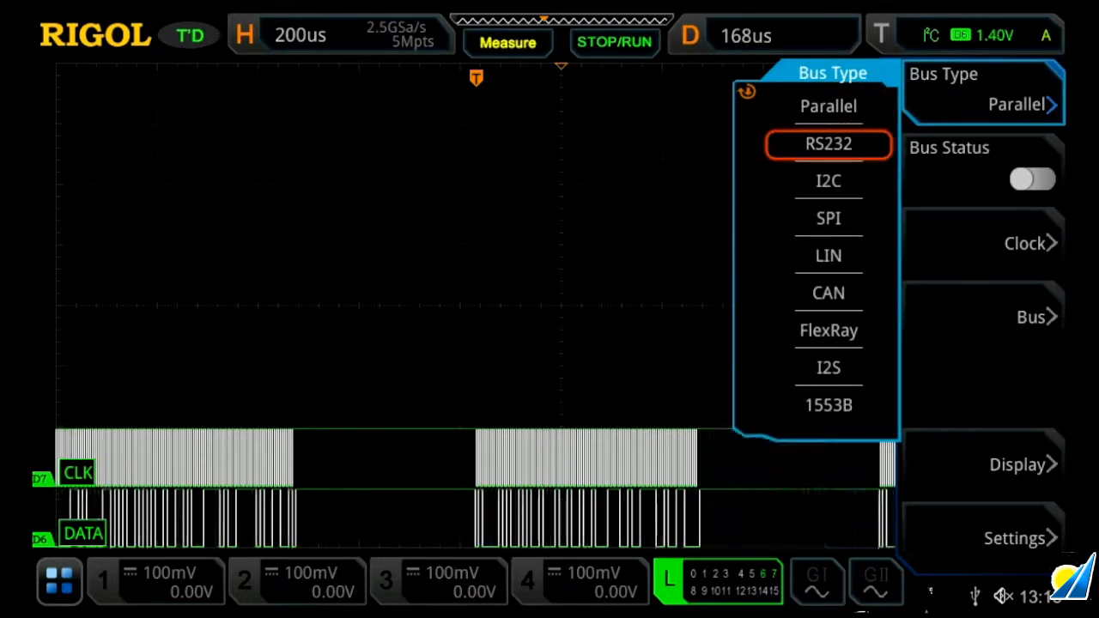
left_click(828, 180)
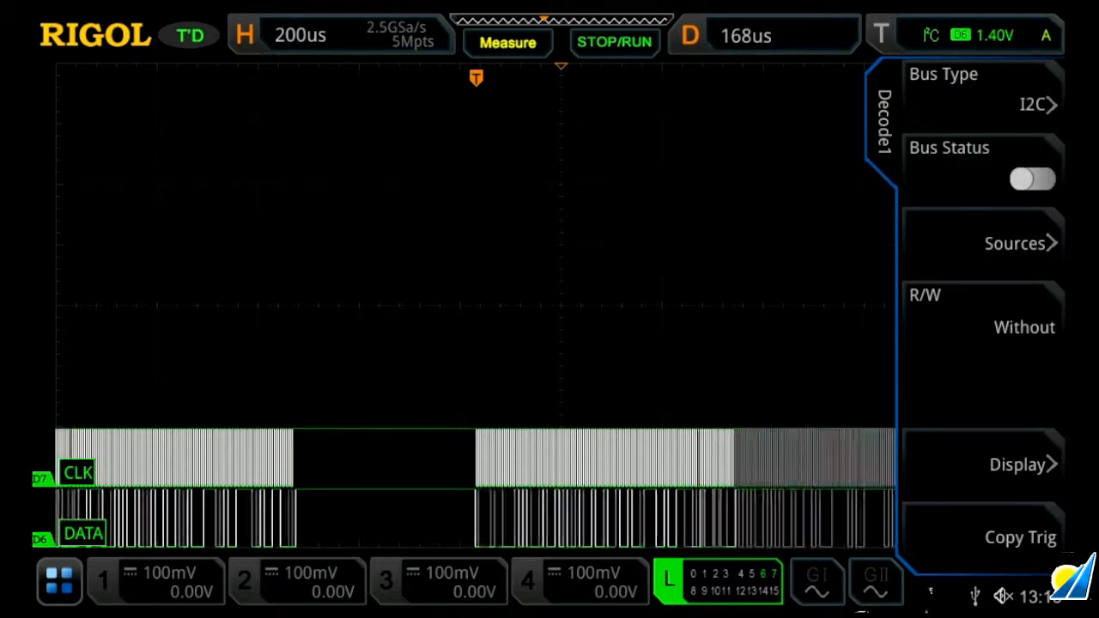
Step: Show Decode1's decoded I2C data in ASCII format
left_click(1033, 179)
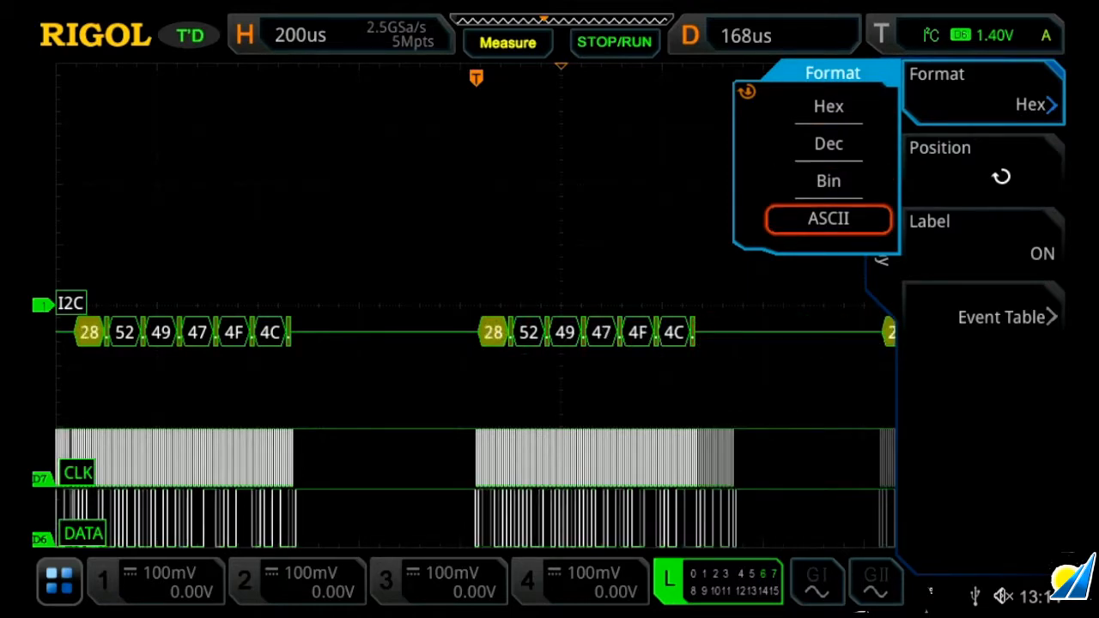
left_click(827, 218)
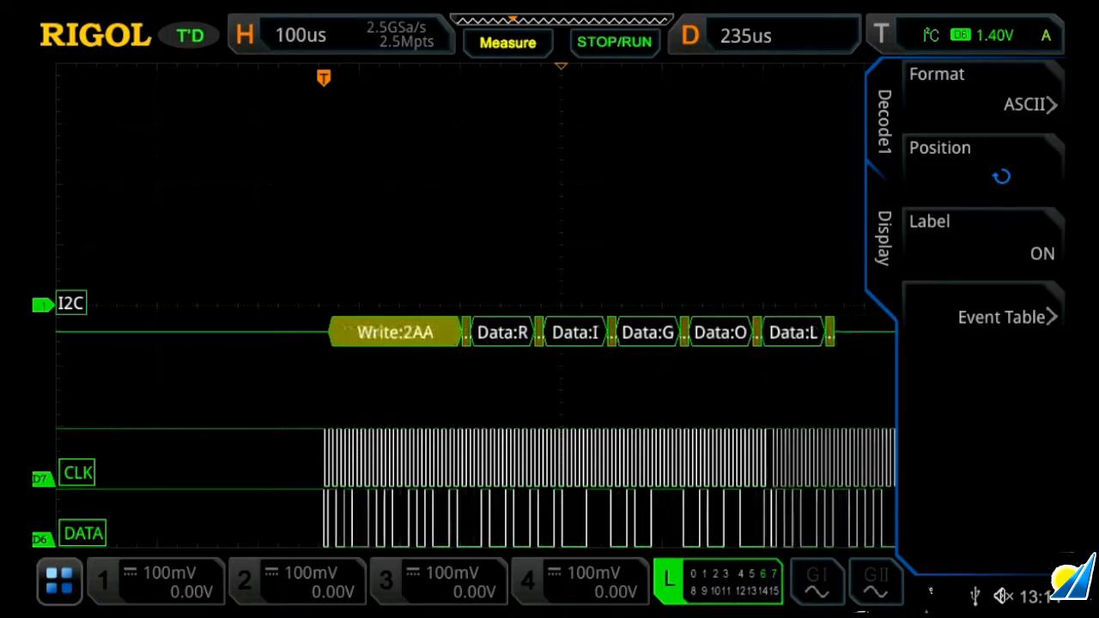
Step: Turn on Decode1's event table with ASC data format
left_click(999, 317)
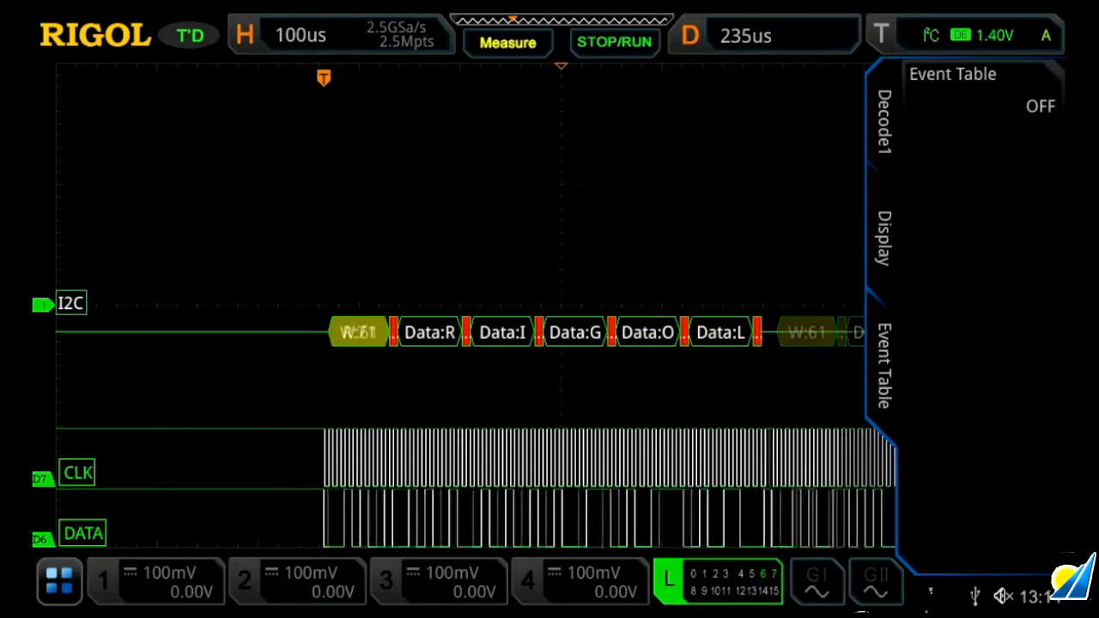
left_click(300, 35)
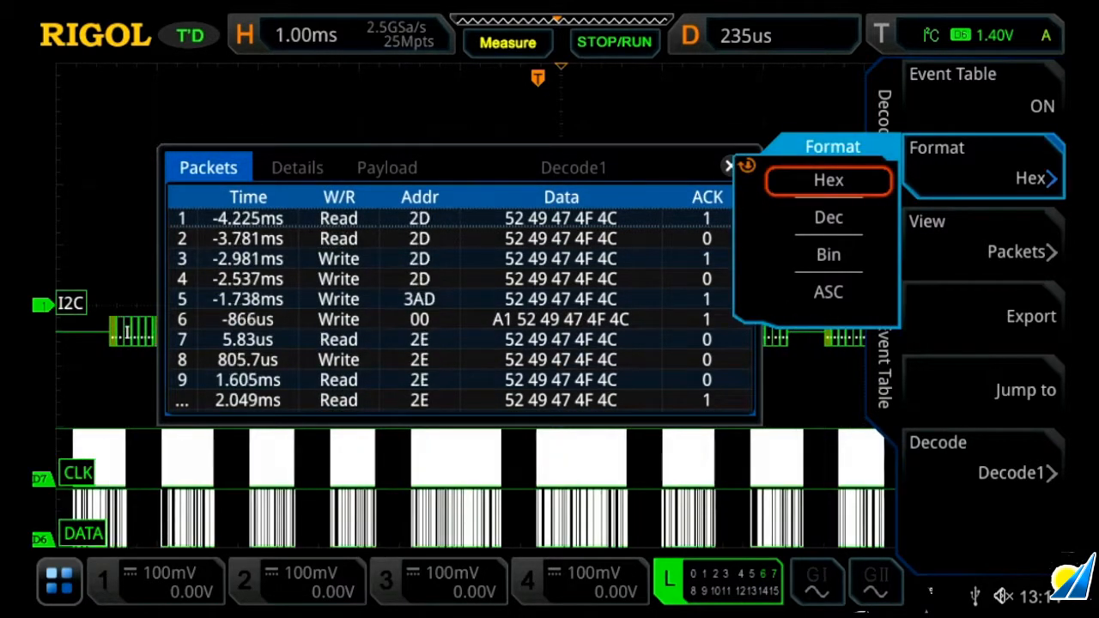
left_click(828, 292)
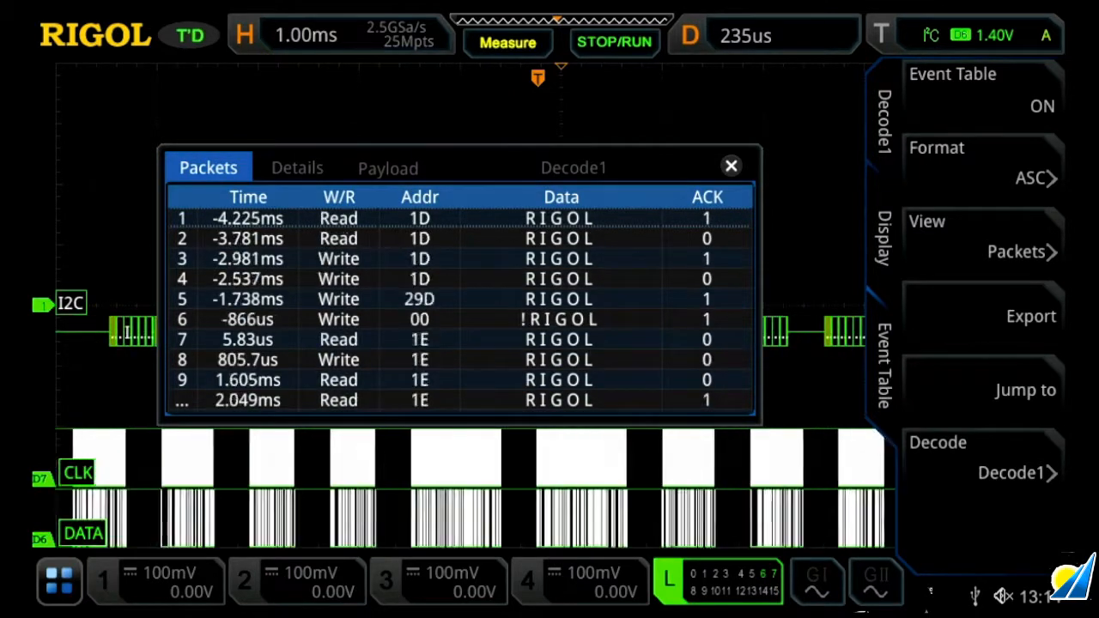
Step: Switch the event table to Payload view and stop acquisition
left_click(387, 168)
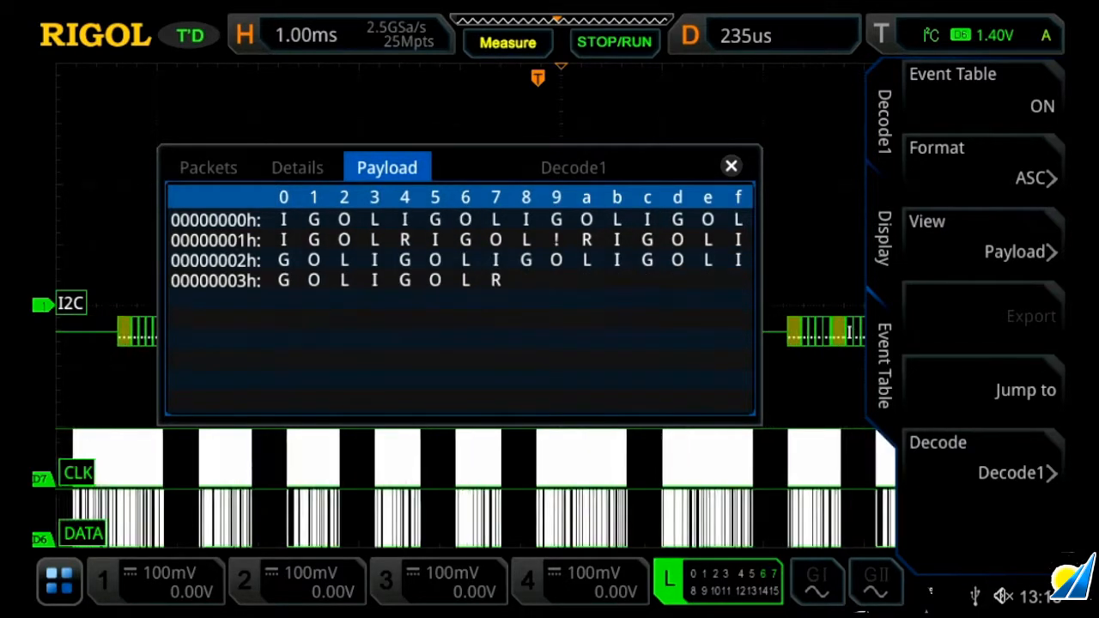
left_click(614, 42)
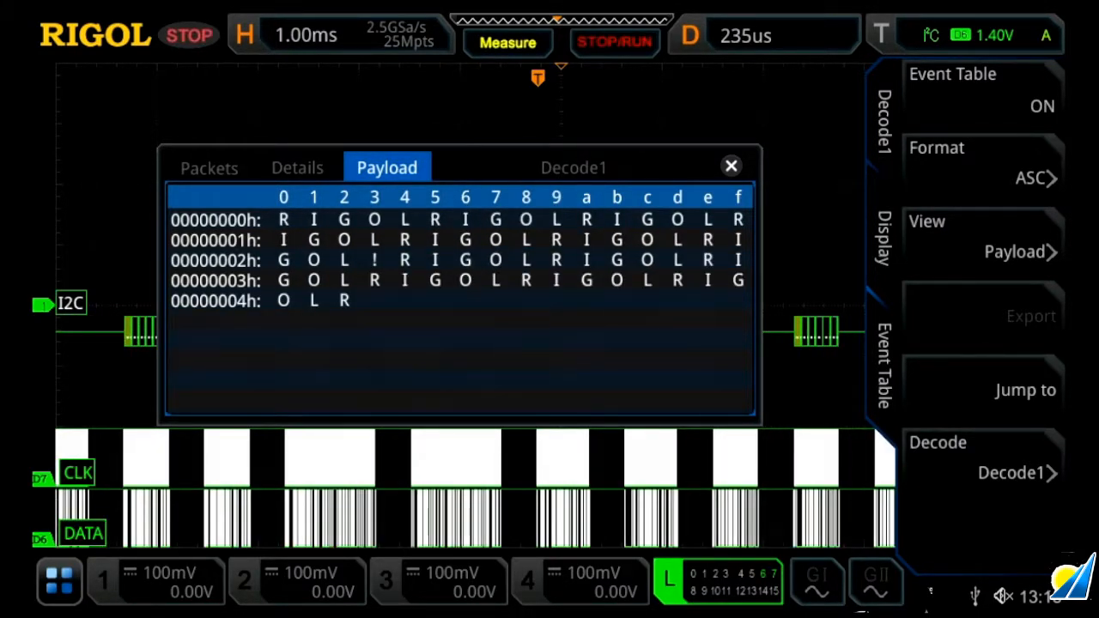
Step: Return the event table to Packets view and close its window
left_click(208, 167)
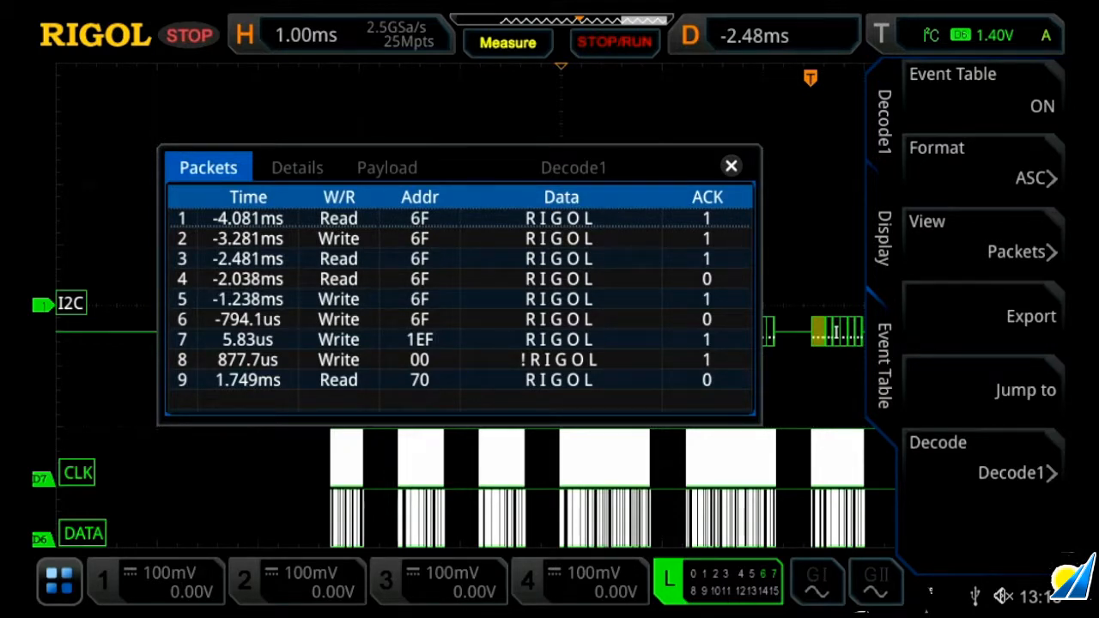
left_click(730, 165)
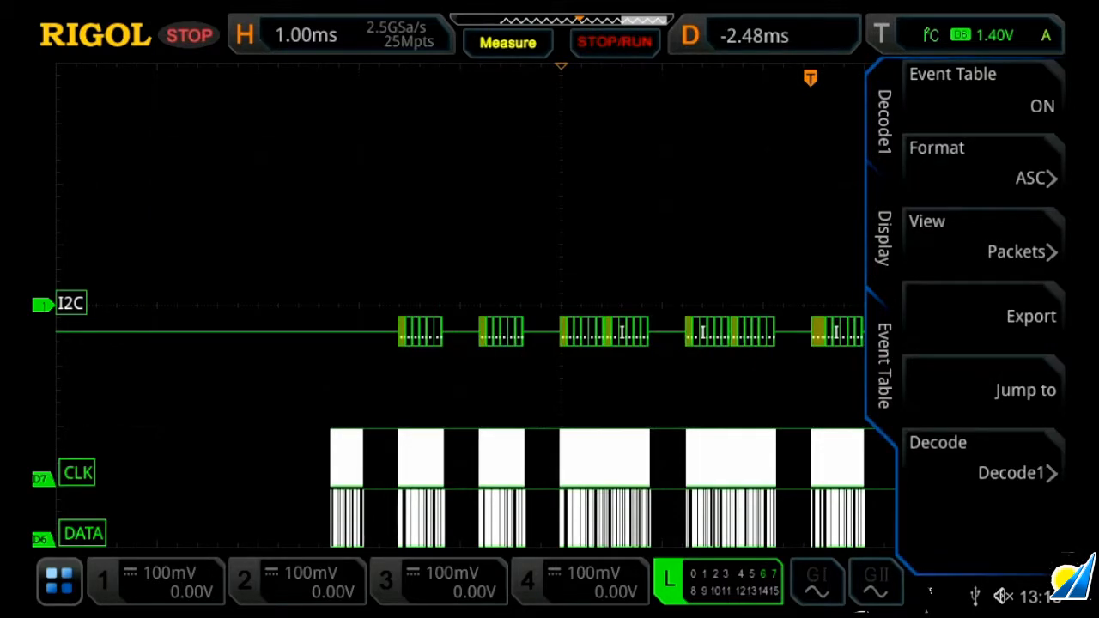